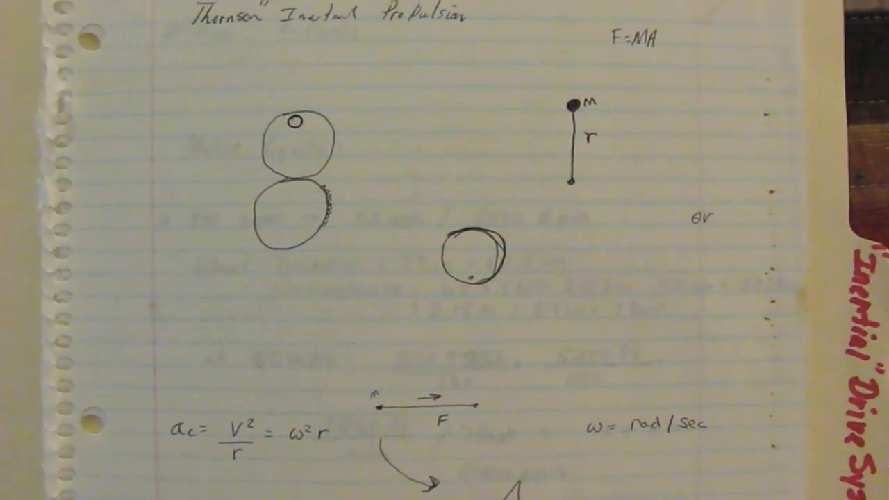
{"action": "scroll", "scroll_direction": "down", "scroll_amount": 3}
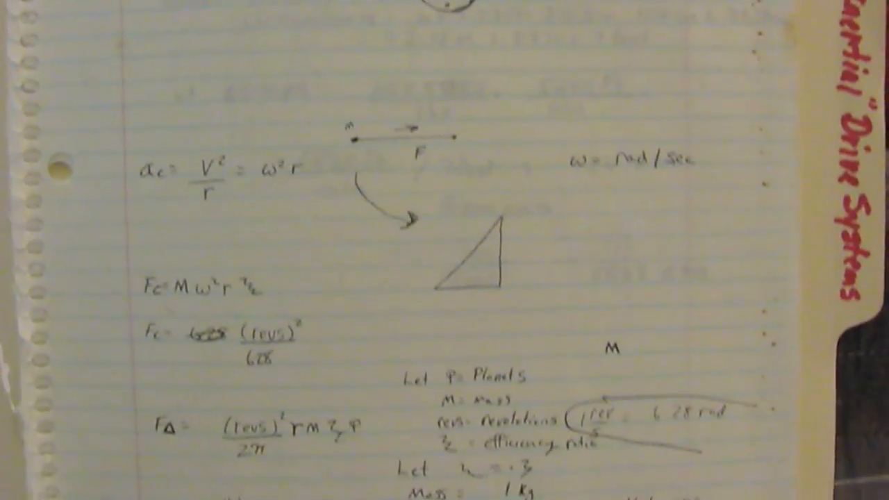
{"action": "scroll", "scroll_direction": "down", "scroll_amount": 3}
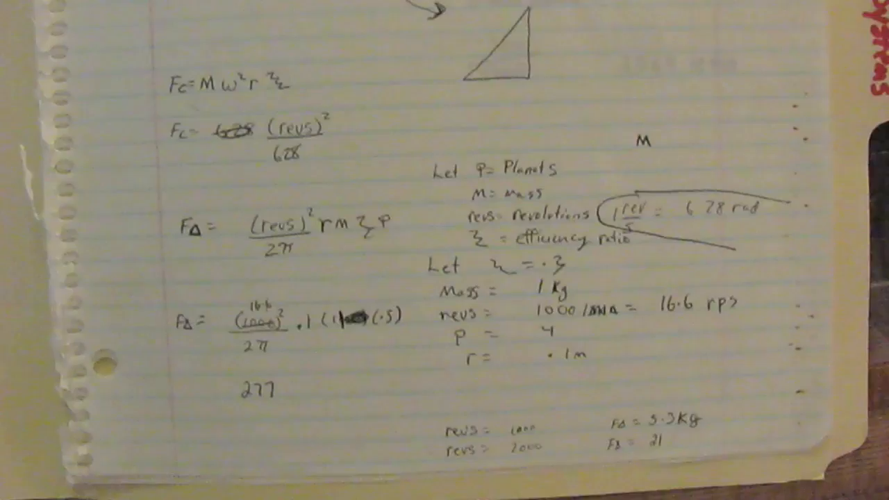